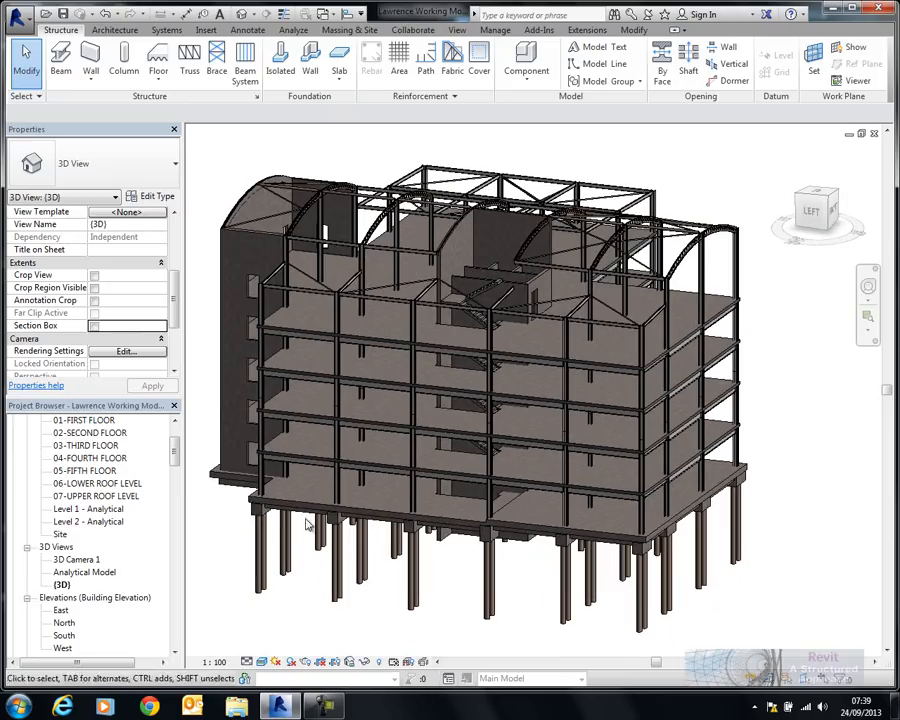
Open 'Section Through Core' and select the monolithic stair to inspect it.
{"action": "scroll", "scroll_direction": "down", "scroll_amount": 3}
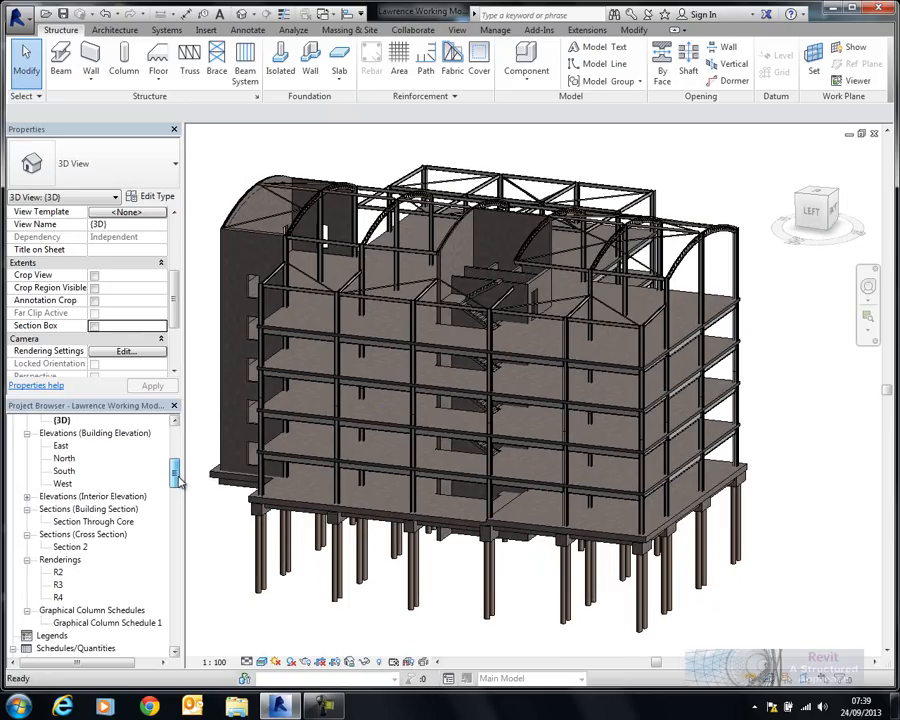
{"action": "double_click", "coordinate": [93, 521]}
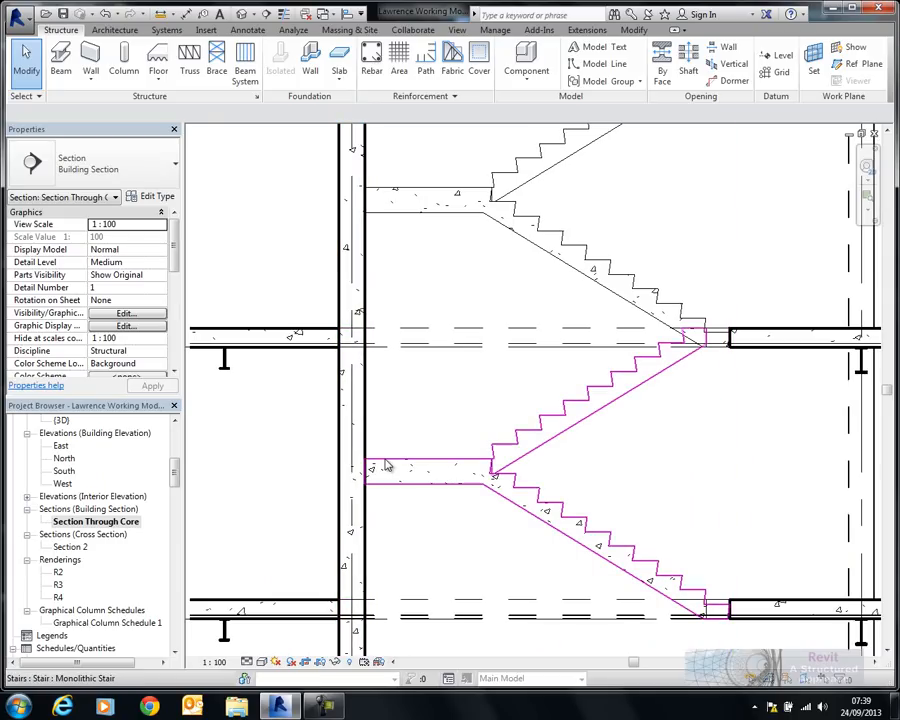
{"action": "left_click", "coordinate": [384, 464]}
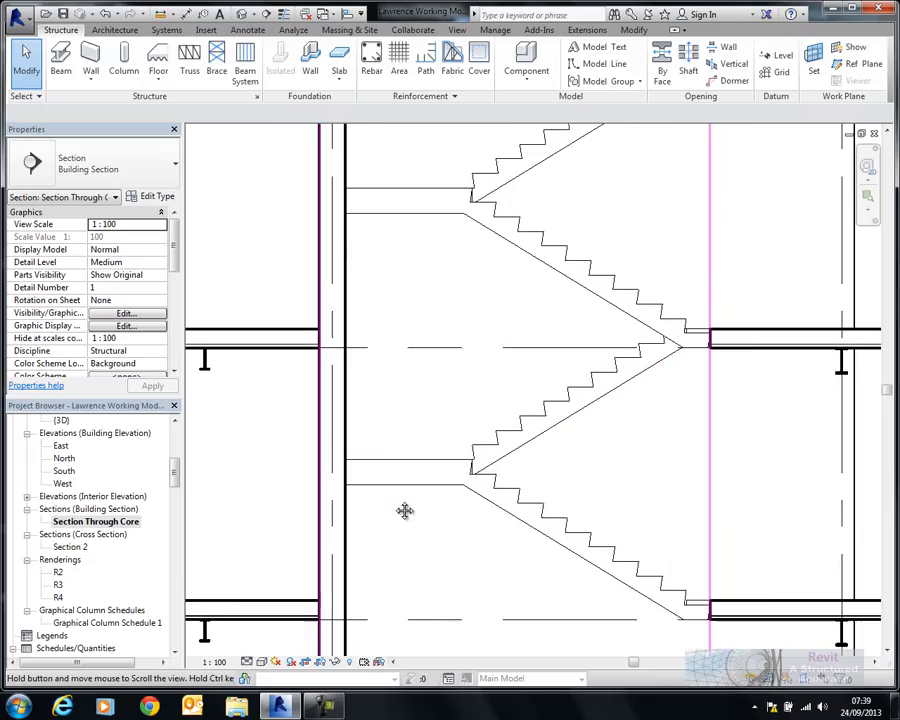
{"action": "left_click", "coordinate": [720, 340]}
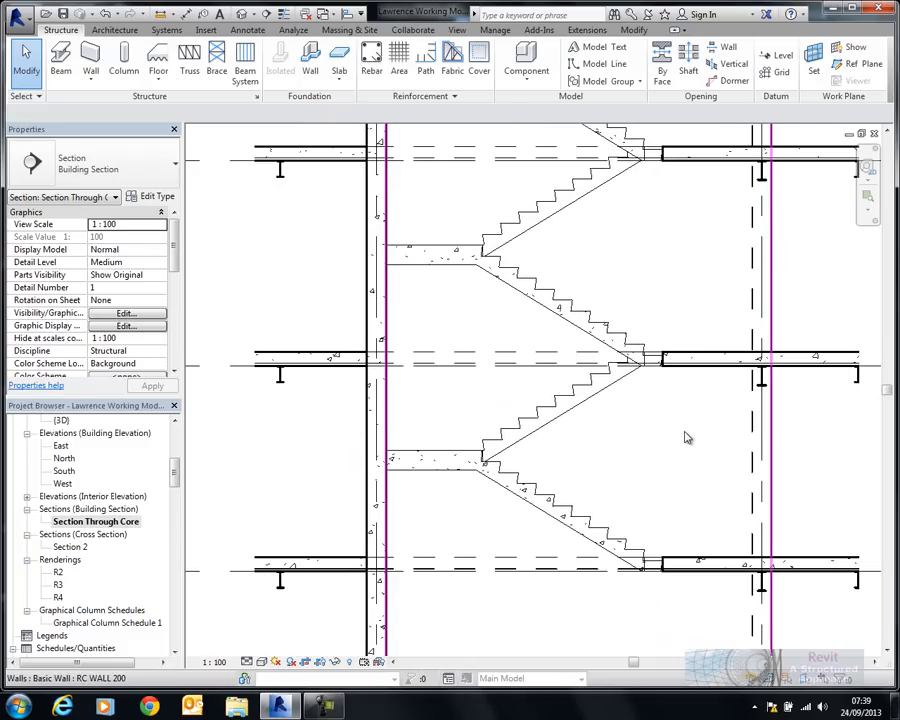
{"action": "mouse_move", "coordinate": [687, 437]}
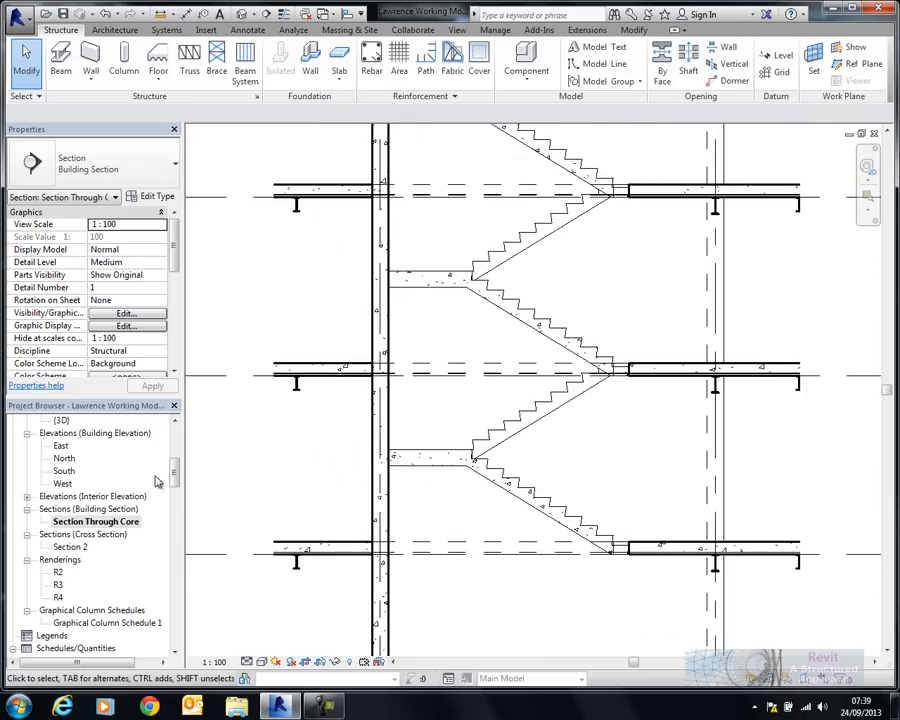
Orient the default {3D} view to Section: Section Through Core via the ViewCube.
{"action": "double_click", "coordinate": [63, 482]}
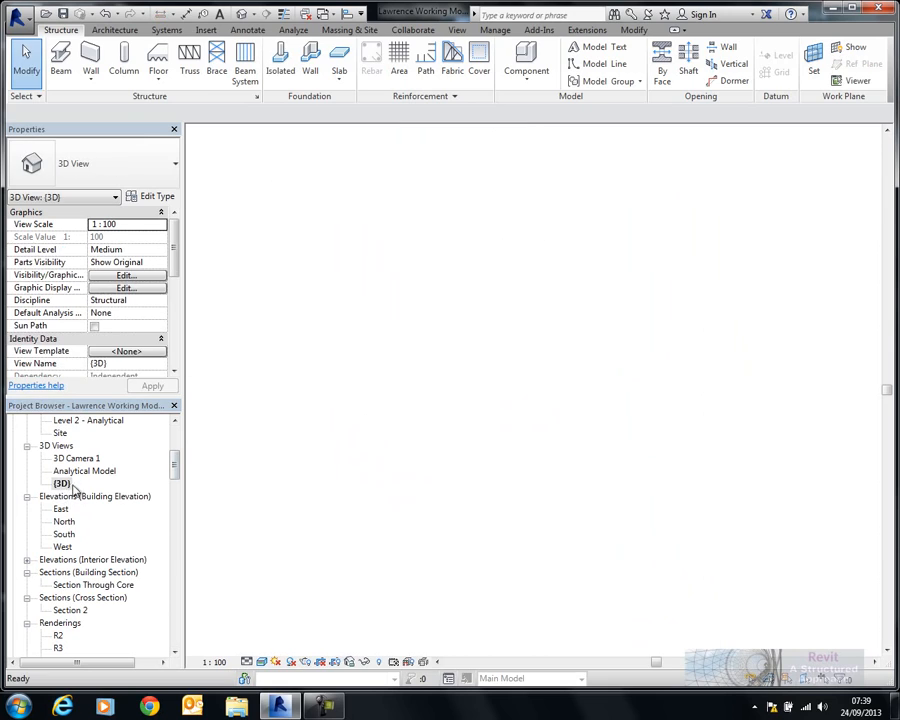
{"action": "double_click", "coordinate": [57, 482]}
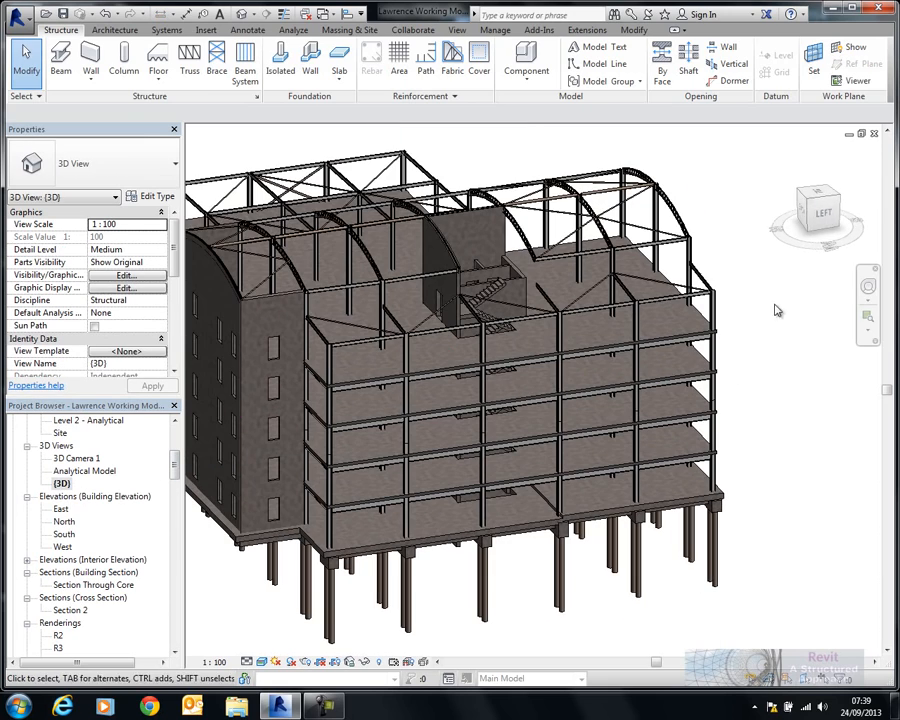
{"action": "right_click", "coordinate": [818, 213]}
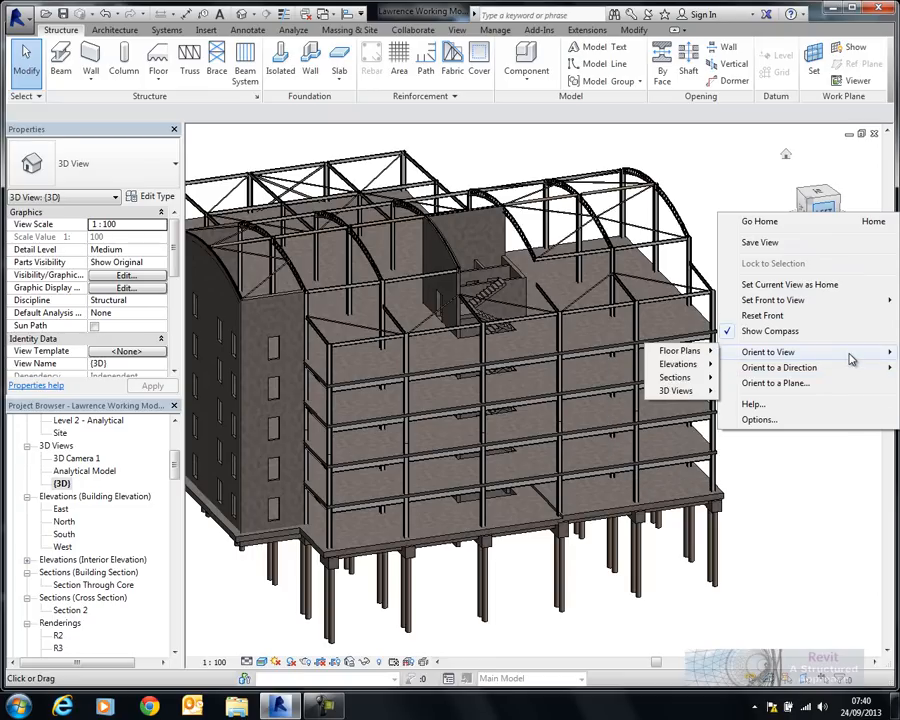
{"action": "mouse_move", "coordinate": [675, 377]}
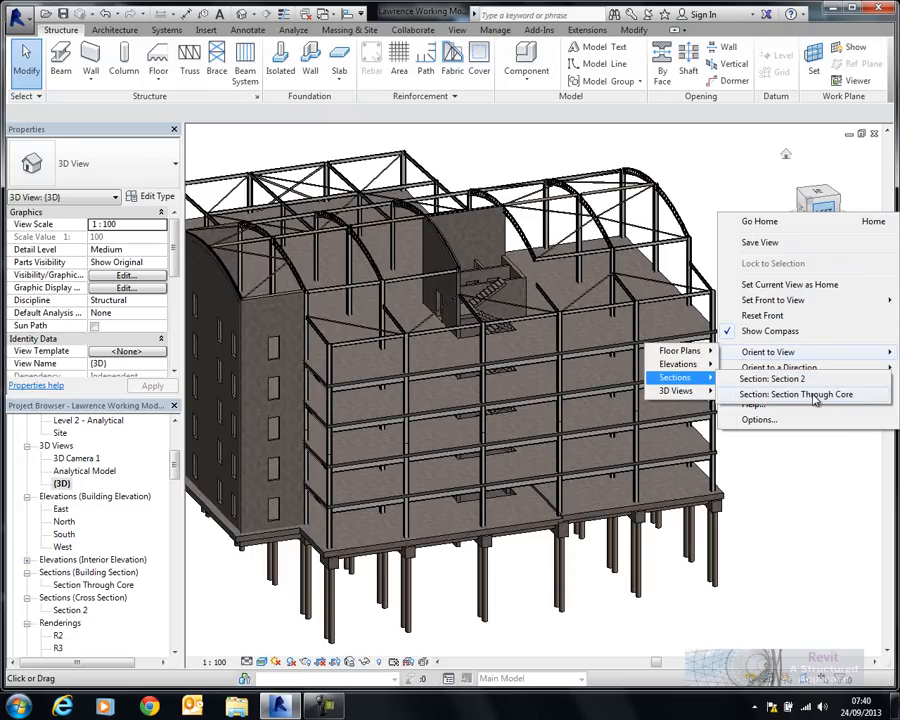
{"action": "left_click", "coordinate": [800, 394]}
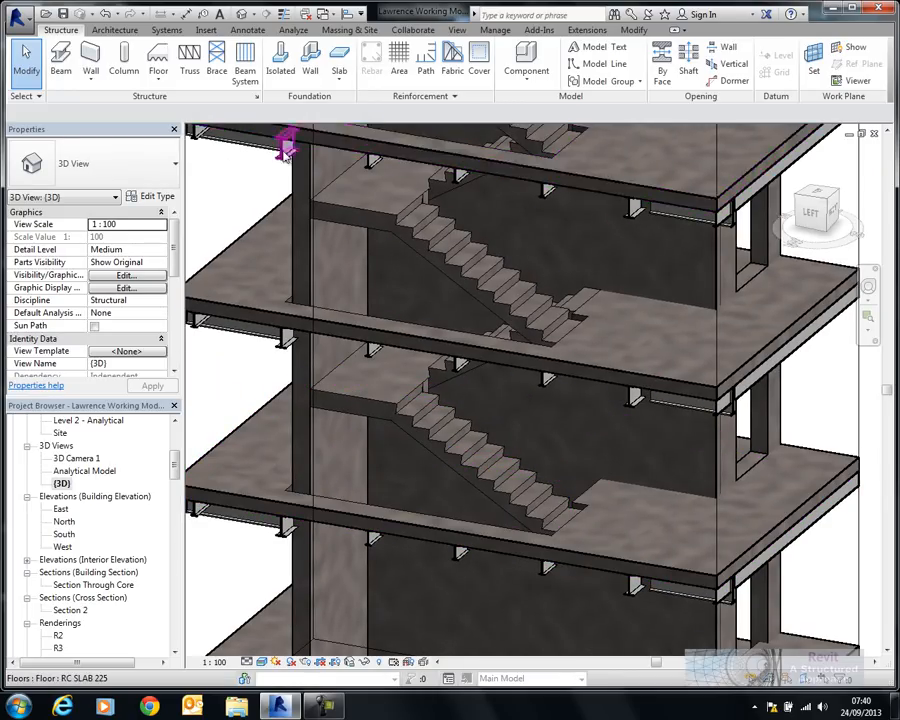
Create a Model In-Place component in the Floors category named STAIR01.
{"action": "left_click", "coordinate": [527, 62]}
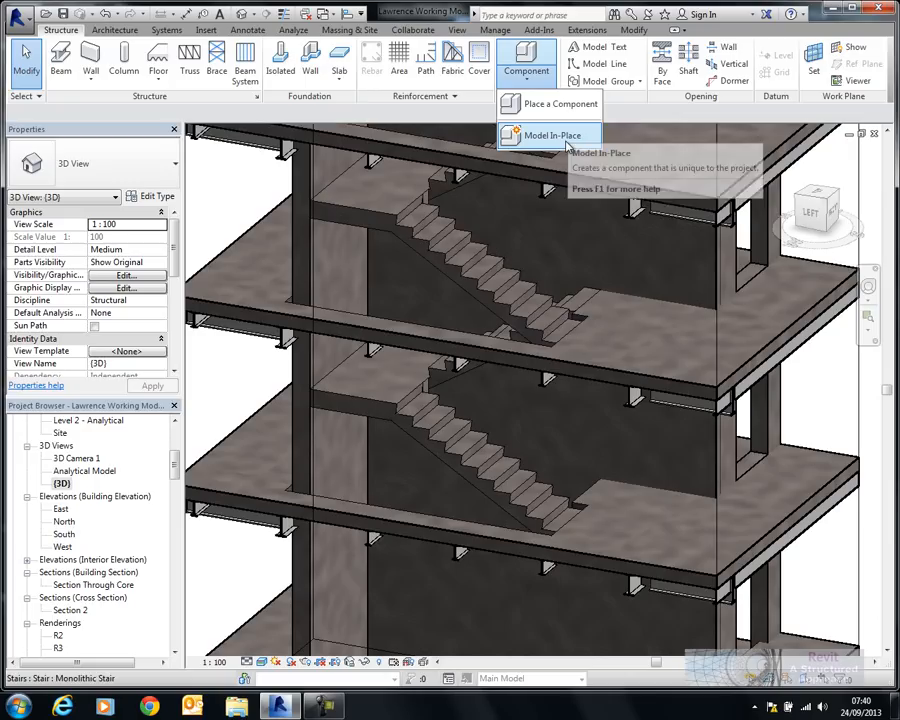
{"action": "left_click", "coordinate": [554, 134]}
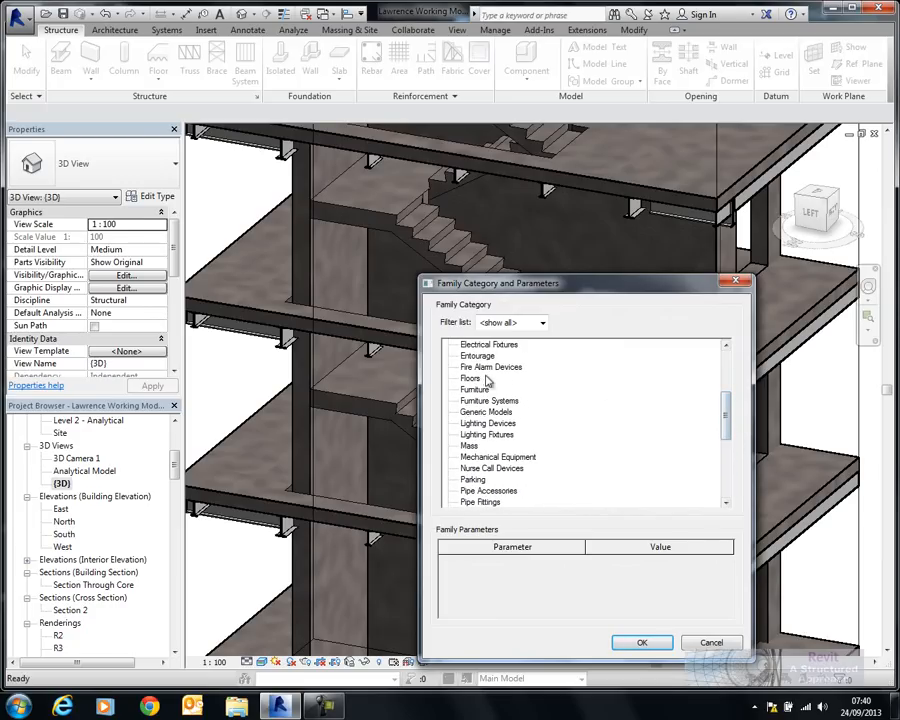
{"action": "left_click", "coordinate": [470, 378]}
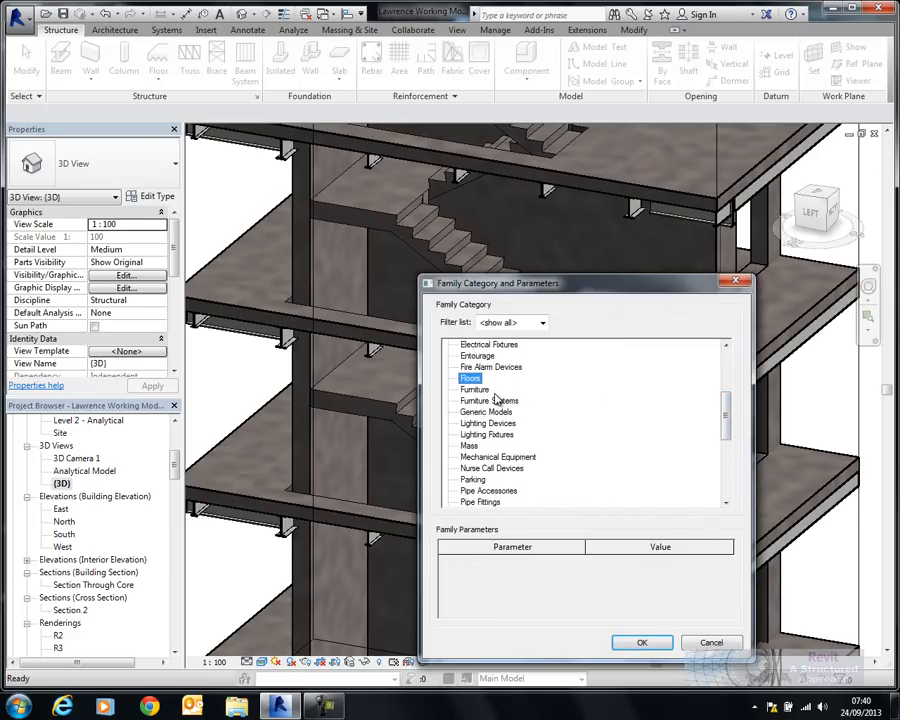
{"action": "left_click", "coordinate": [470, 378]}
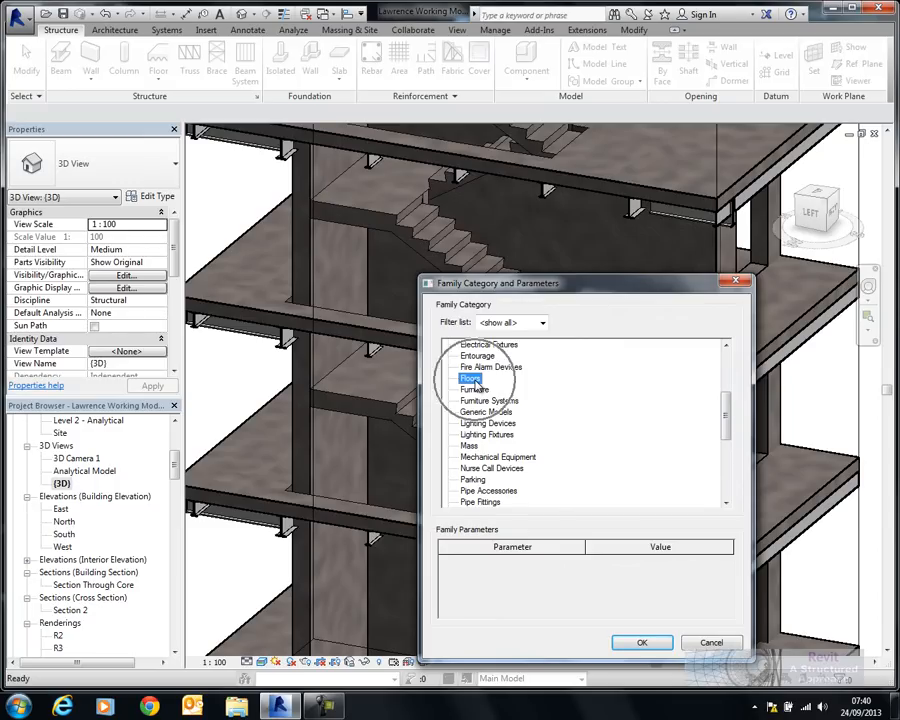
{"action": "left_click", "coordinate": [641, 642]}
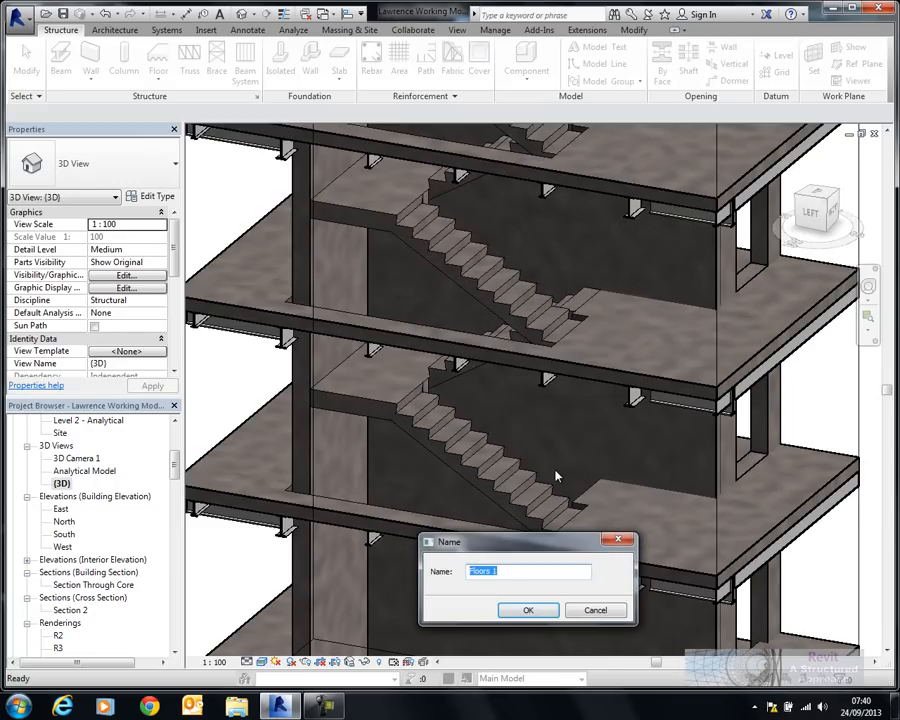
{"action": "type", "text": "STAIR01"}
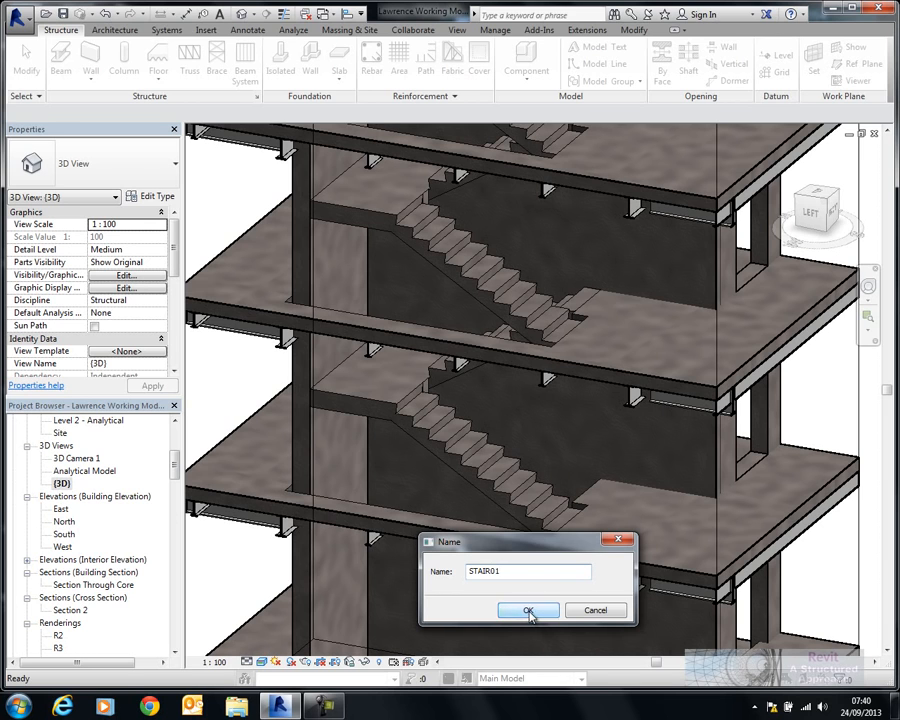
{"action": "left_click", "coordinate": [530, 610]}
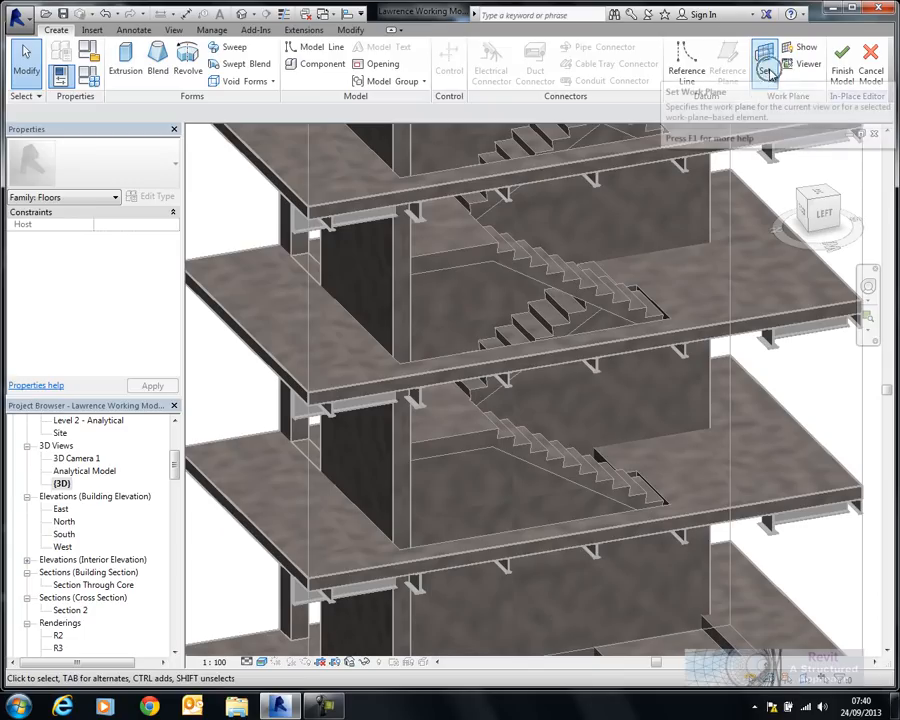
Pick a work plane and trace the lower flight and landing profile from stair edges.
{"action": "left_click", "coordinate": [768, 55]}
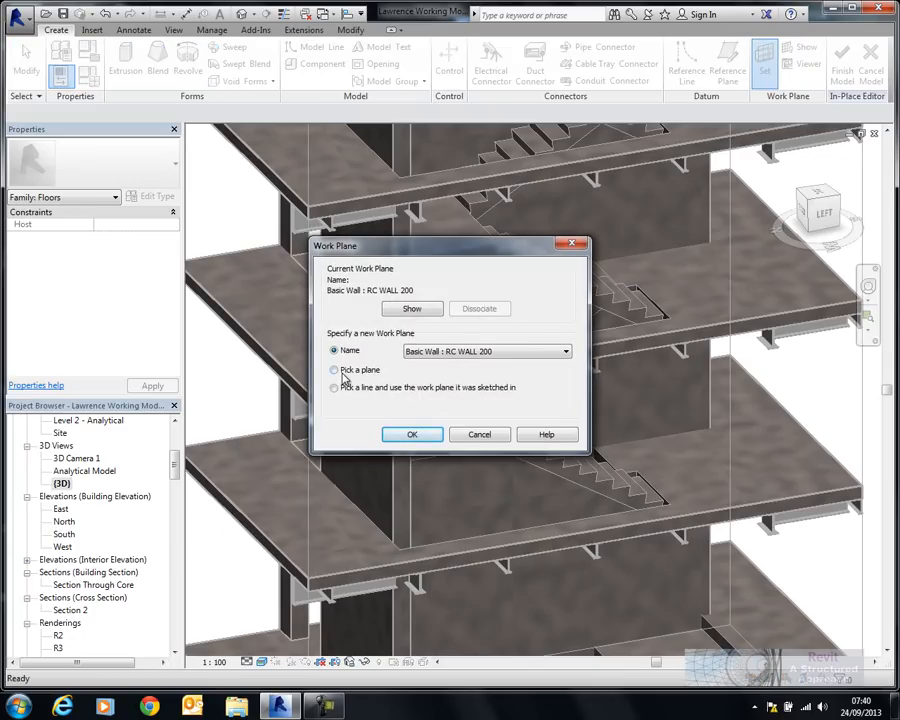
{"action": "left_click", "coordinate": [412, 434]}
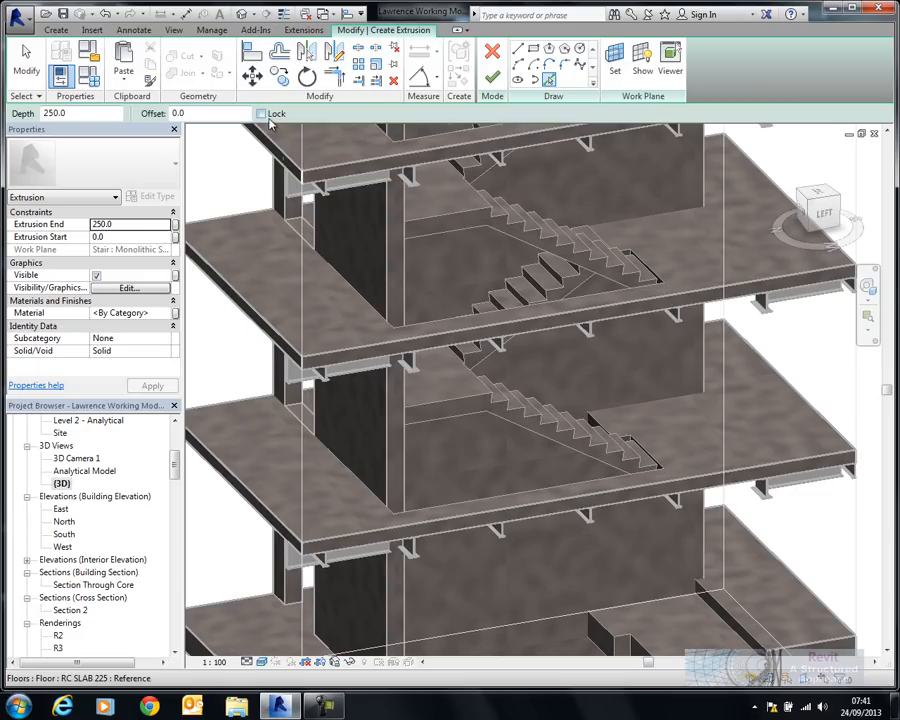
{"action": "left_click", "coordinate": [265, 112]}
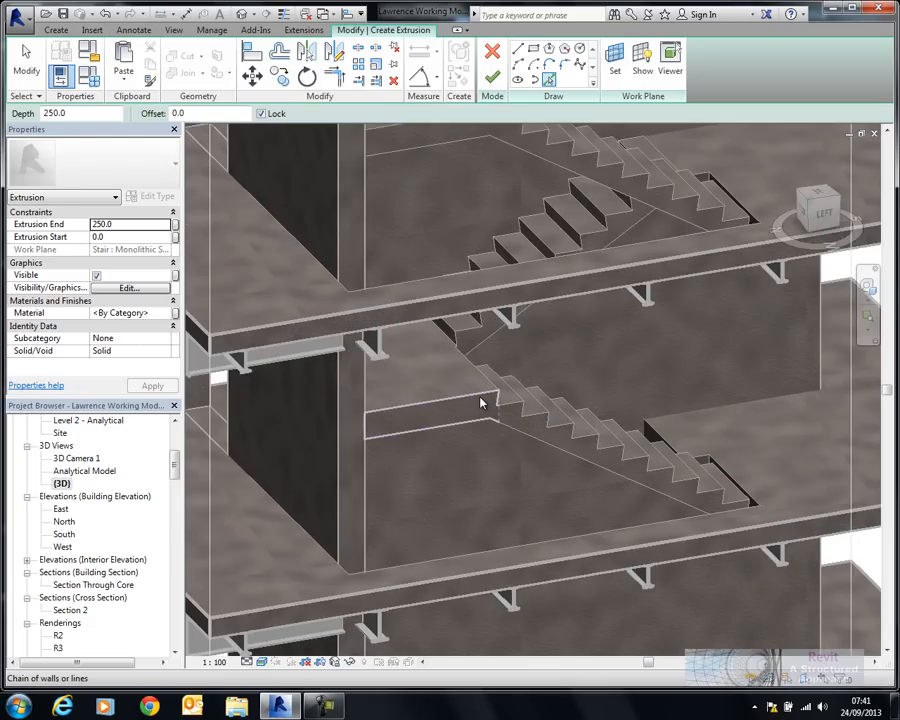
{"action": "left_click", "coordinate": [480, 403]}
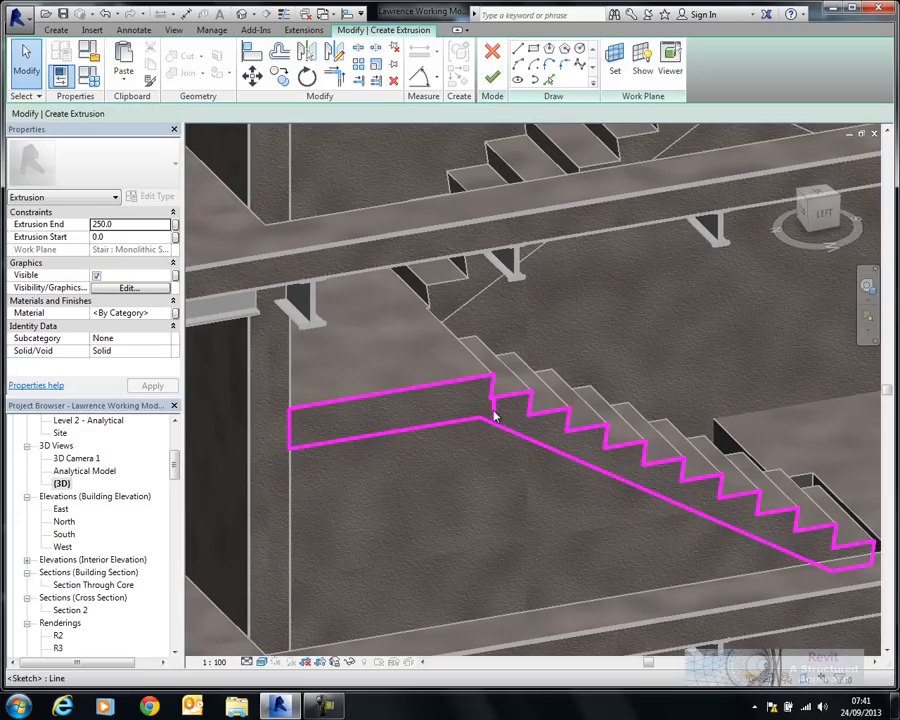
{"action": "left_click", "coordinate": [494, 417]}
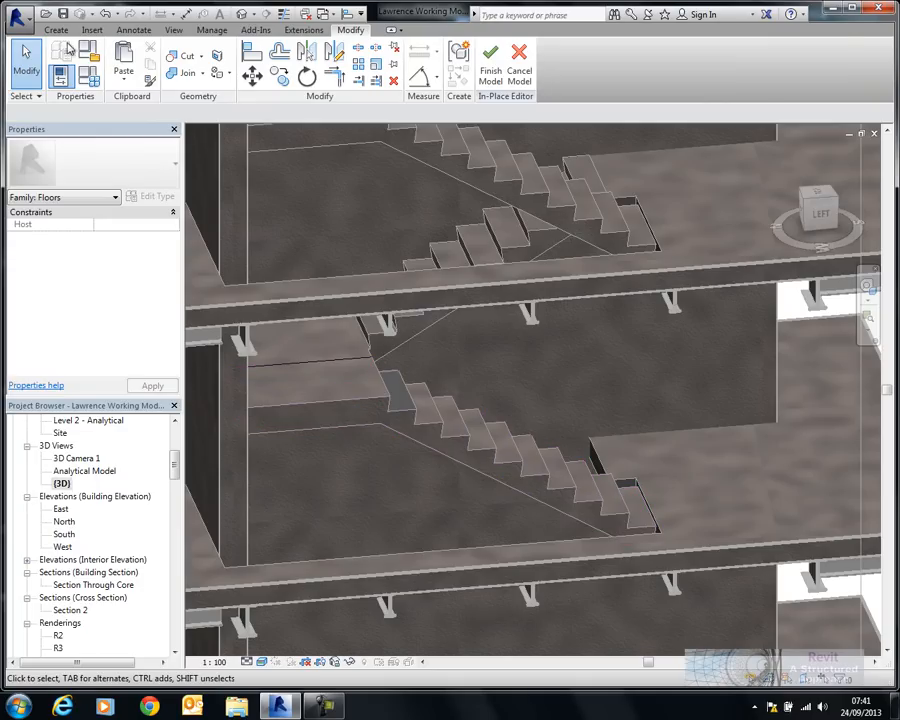
Start a new extrusion and display the sketch's current work plane.
{"action": "left_click", "coordinate": [61, 33]}
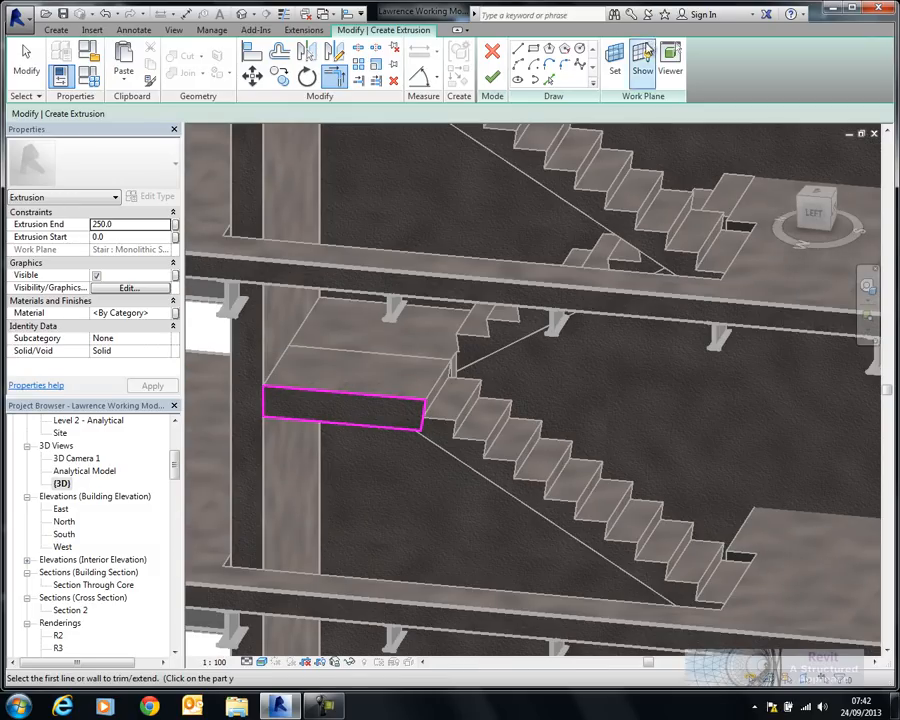
{"action": "left_click", "coordinate": [345, 407]}
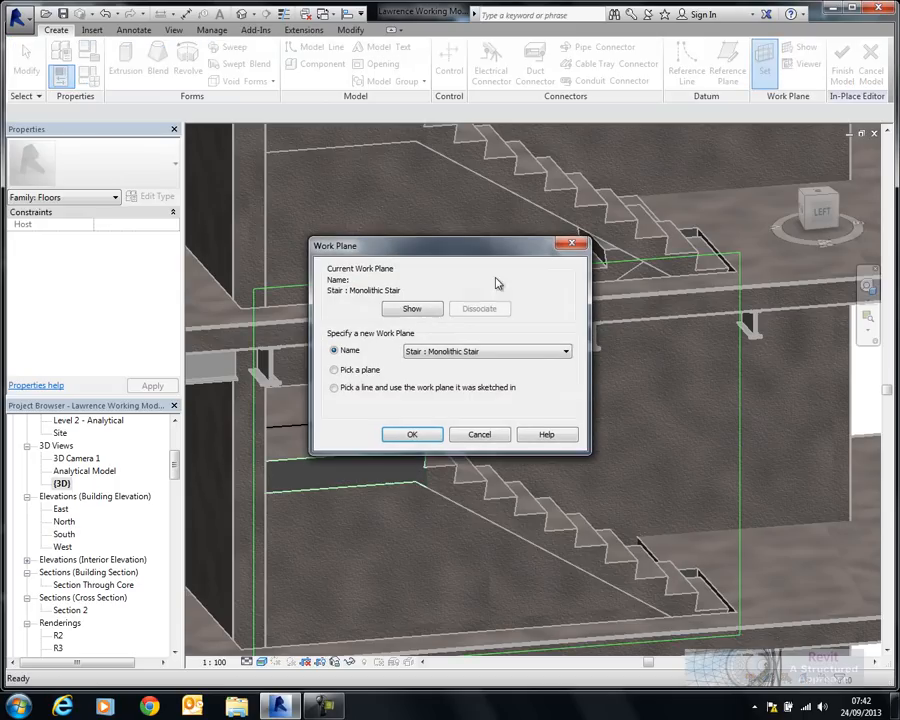
Extrude the upper flight, drag it to 1000 mm depth, and finish the model.
{"action": "left_click", "coordinate": [412, 434]}
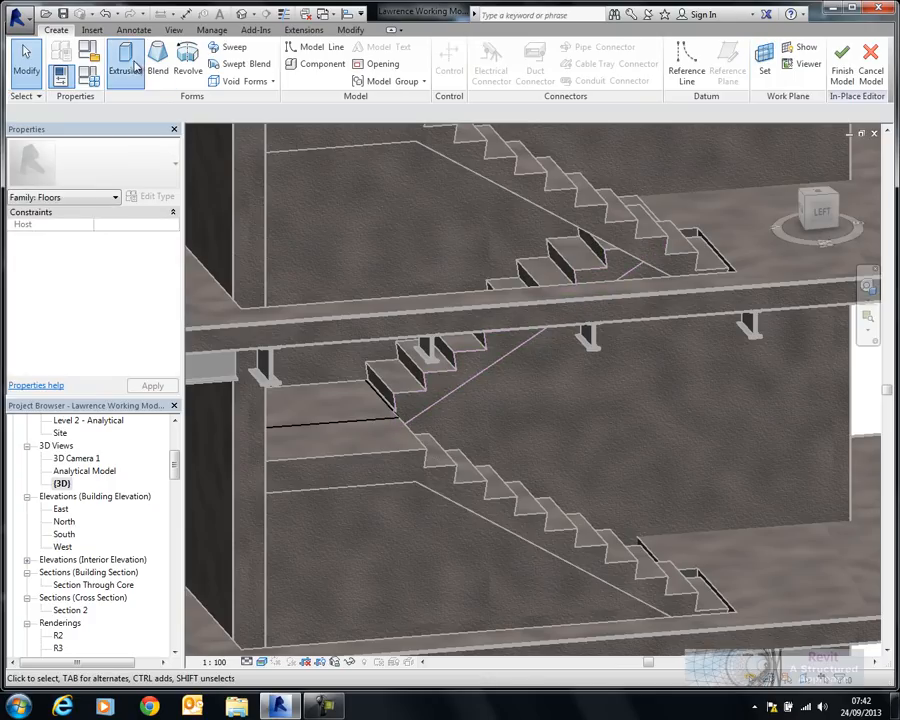
{"action": "left_click", "coordinate": [124, 62]}
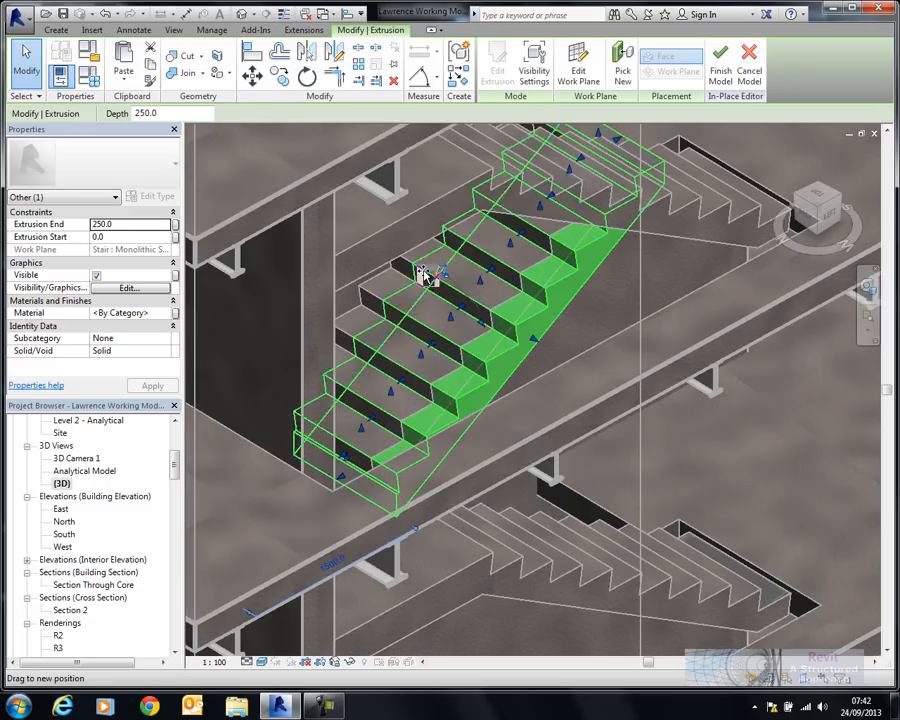
{"action": "left_click_drag", "start_coordinate": [430, 280], "coordinate": [455, 310]}
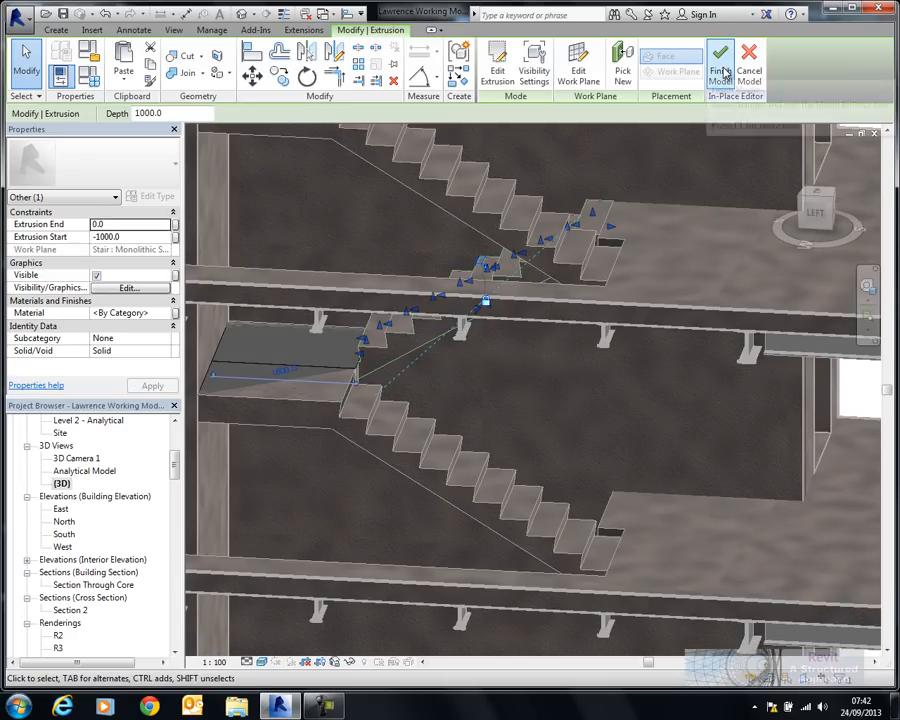
{"action": "mouse_move", "coordinate": [725, 60]}
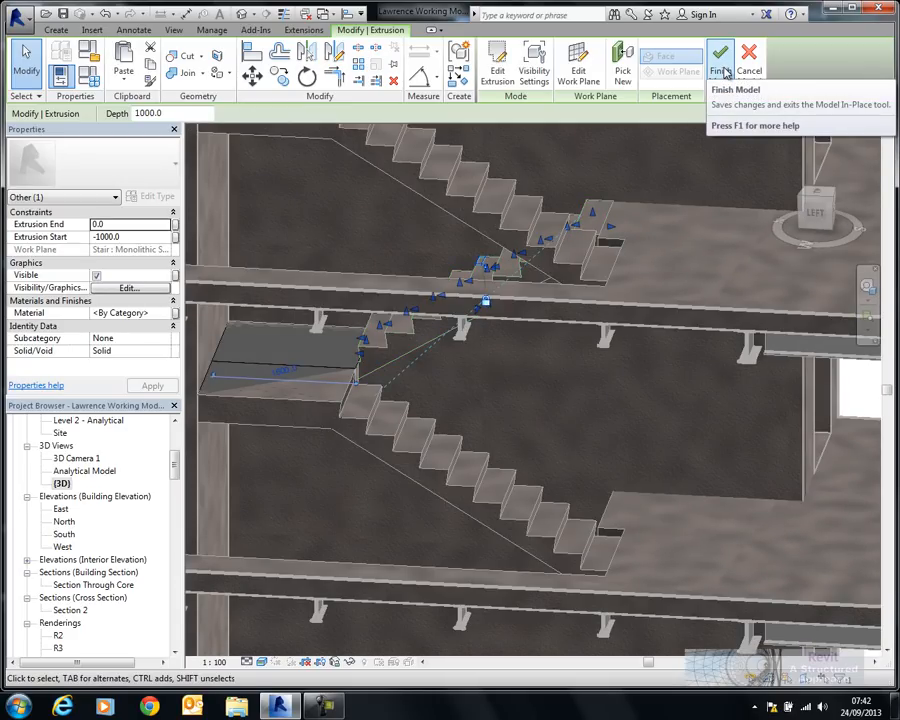
{"action": "left_click", "coordinate": [723, 55]}
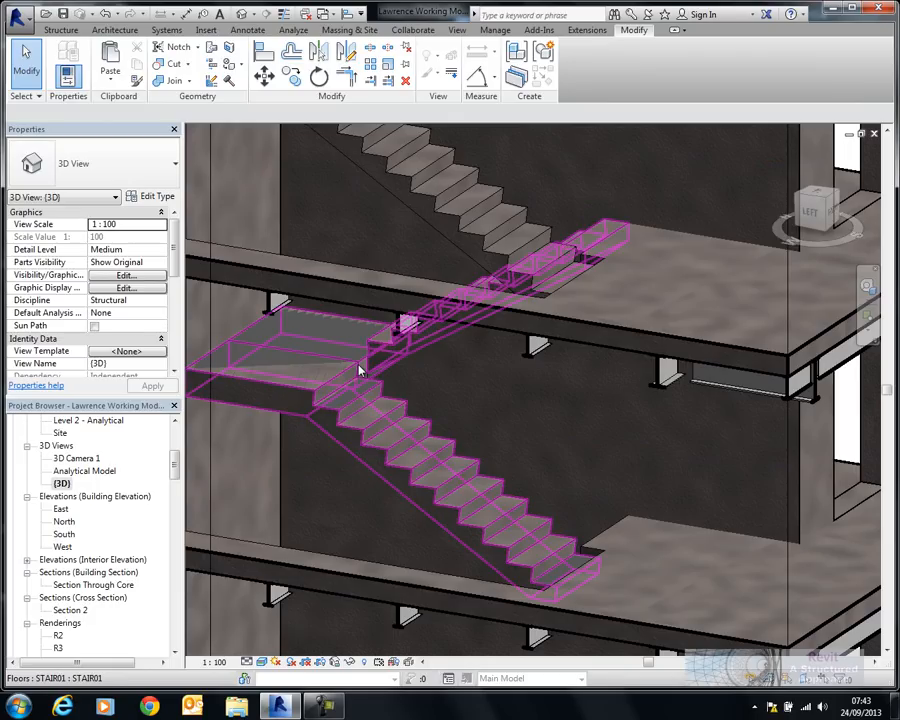
Edit STAIR01 in place, adjust the lower flight extrusion, and select the landing extrusion.
{"action": "right_click", "coordinate": [360, 370]}
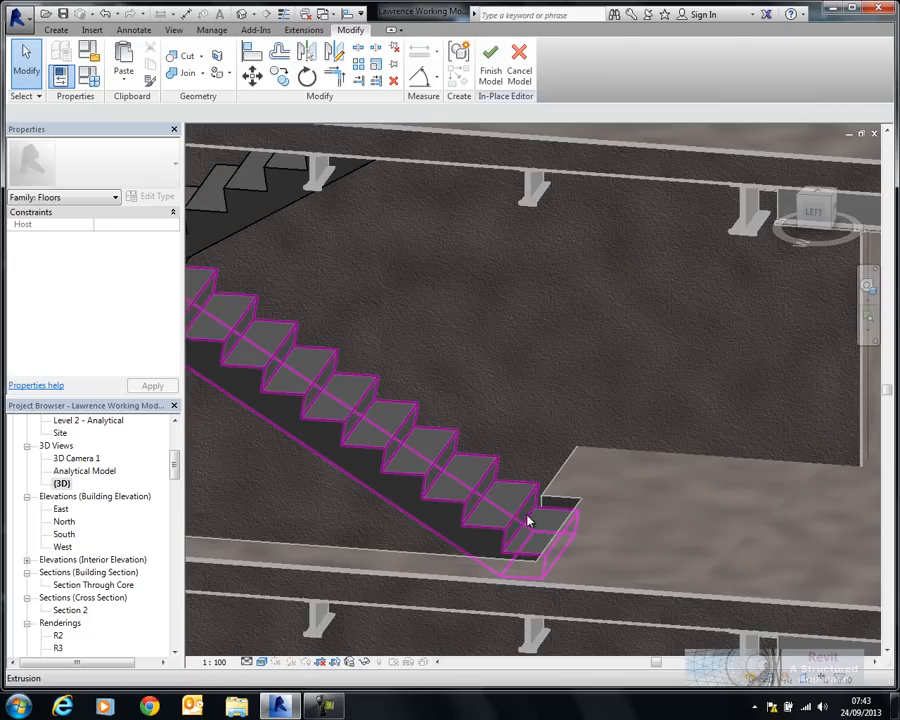
{"action": "left_click", "coordinate": [530, 520]}
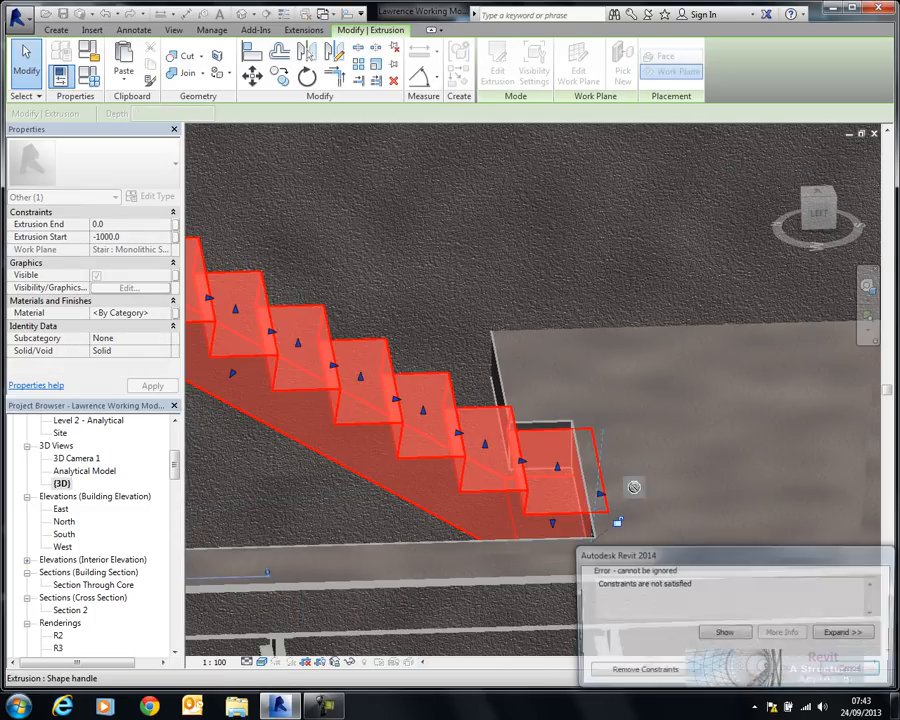
{"action": "left_click", "coordinate": [645, 670]}
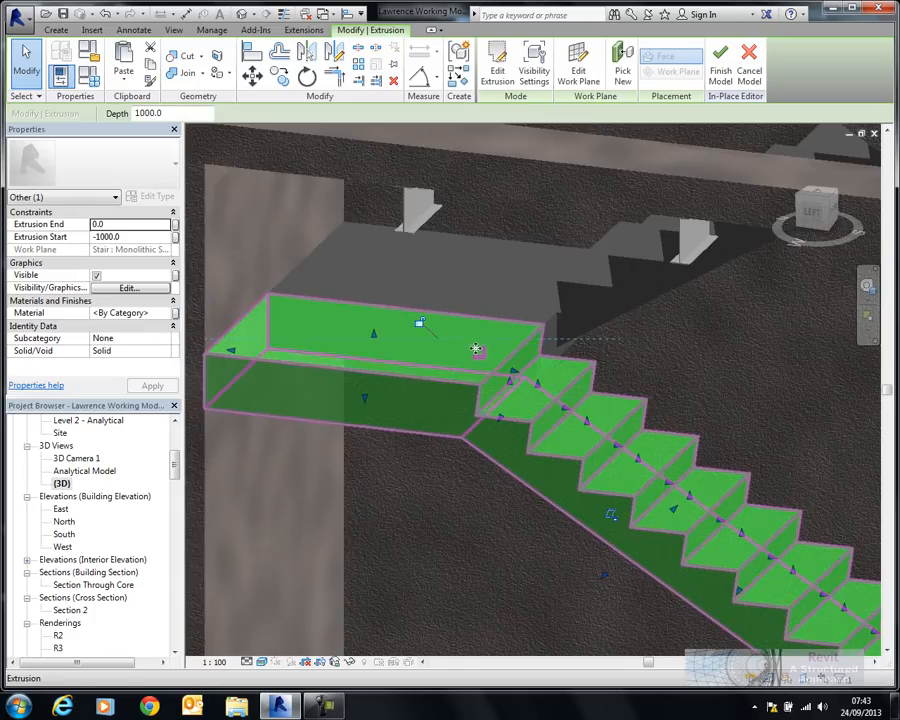
{"action": "left_click", "coordinate": [493, 58]}
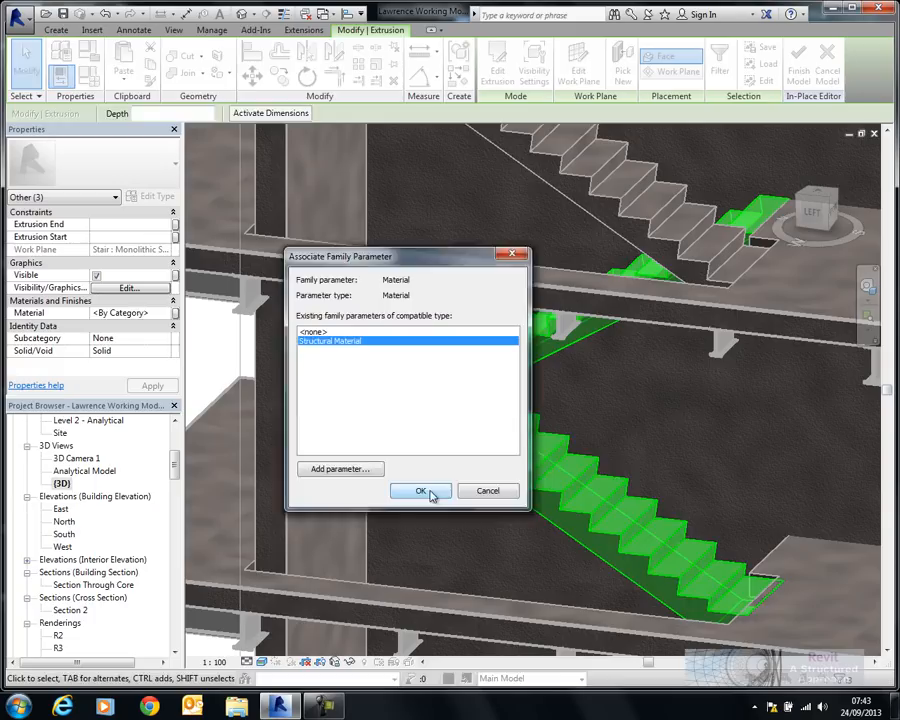
Associate the extrusions' Material with the Structural Material family parameter.
{"action": "left_click", "coordinate": [420, 491]}
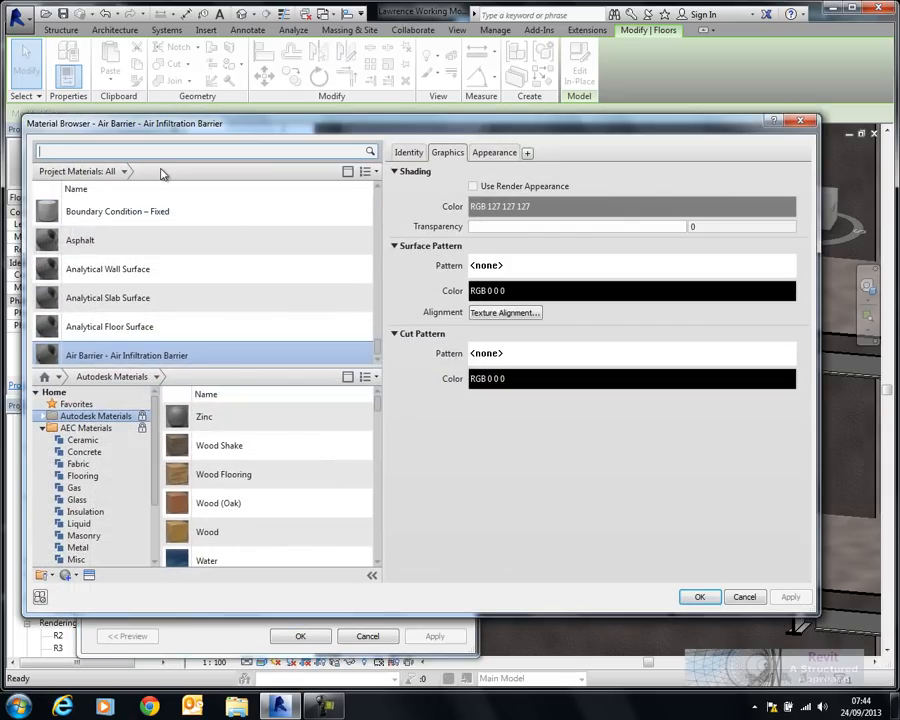
Search 'c40', choose Cast-in-Place Concrete - C40, and apply the type properties.
{"action": "type", "text": "c40"}
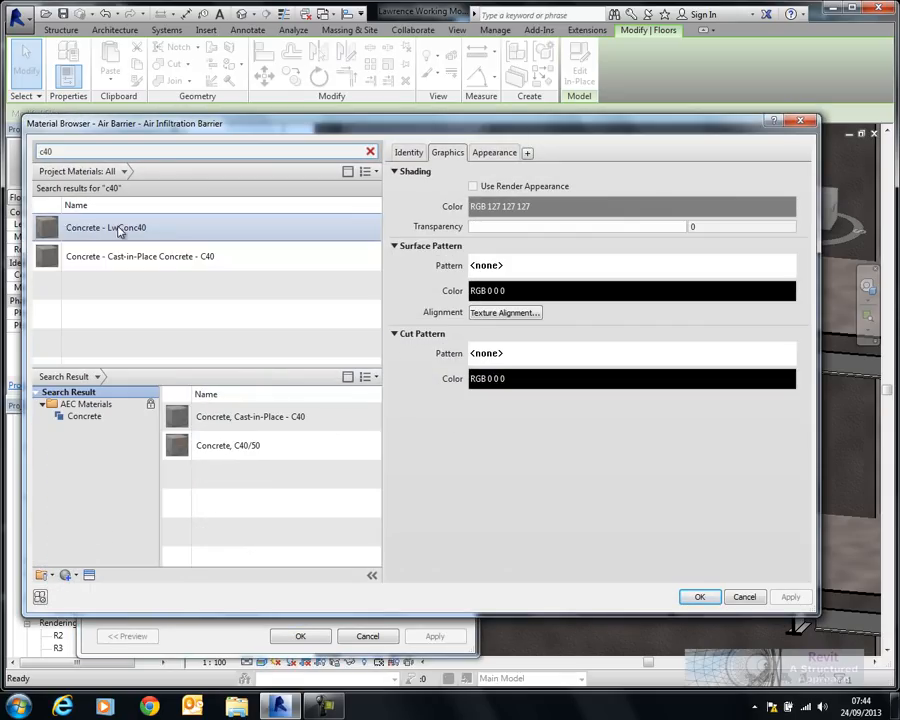
{"action": "left_click", "coordinate": [139, 256]}
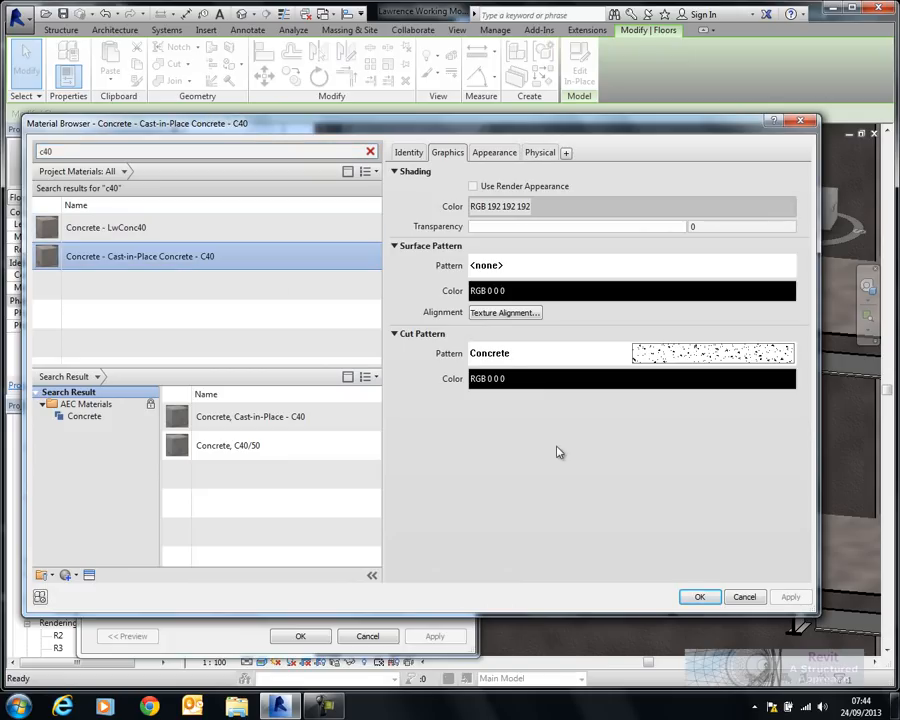
{"action": "left_click", "coordinate": [701, 597]}
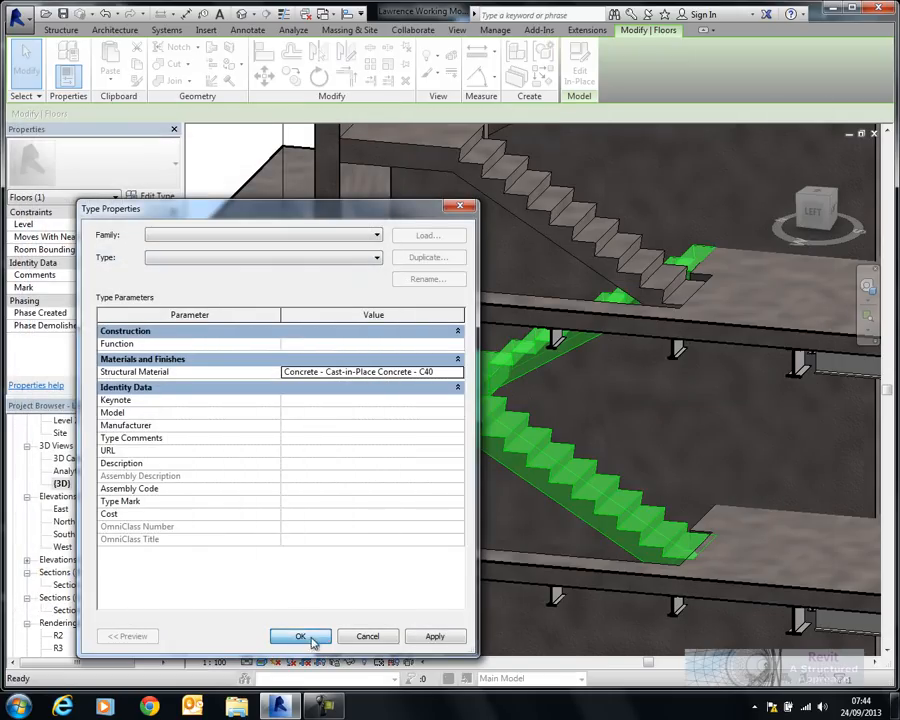
{"action": "left_click", "coordinate": [300, 636]}
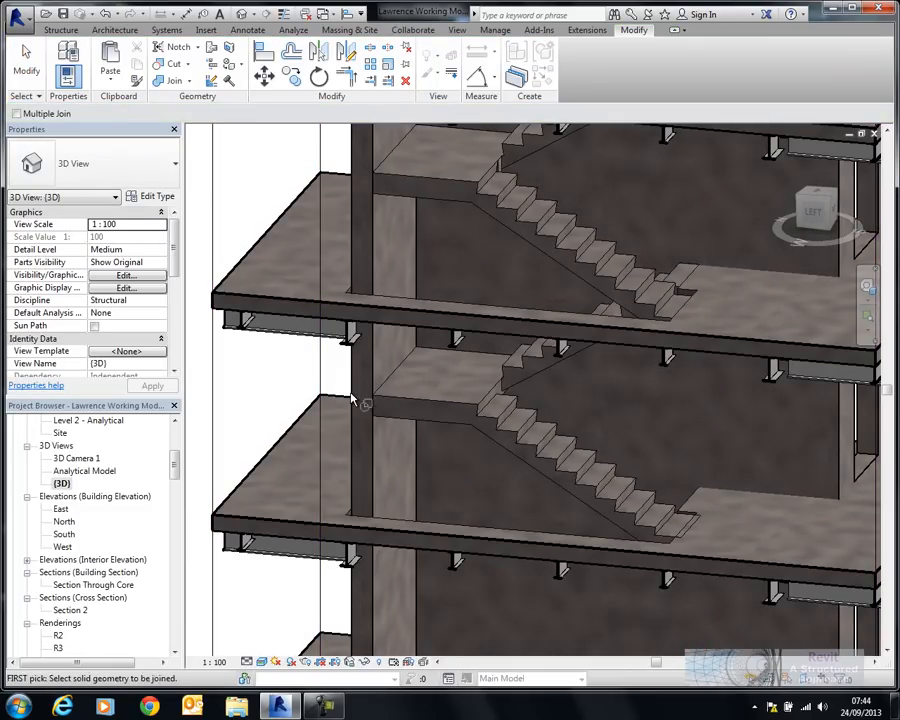
Join the stair with the RC slabs and return to Section Through Core.
{"action": "left_click", "coordinate": [375, 375]}
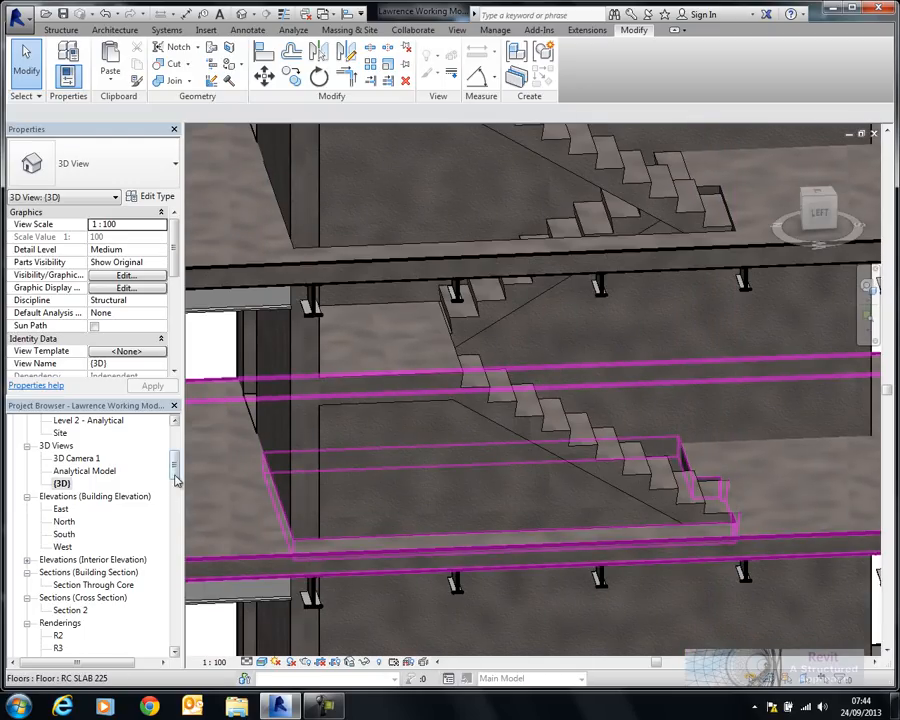
{"action": "scroll", "scroll_direction": "down", "scroll_amount": 3}
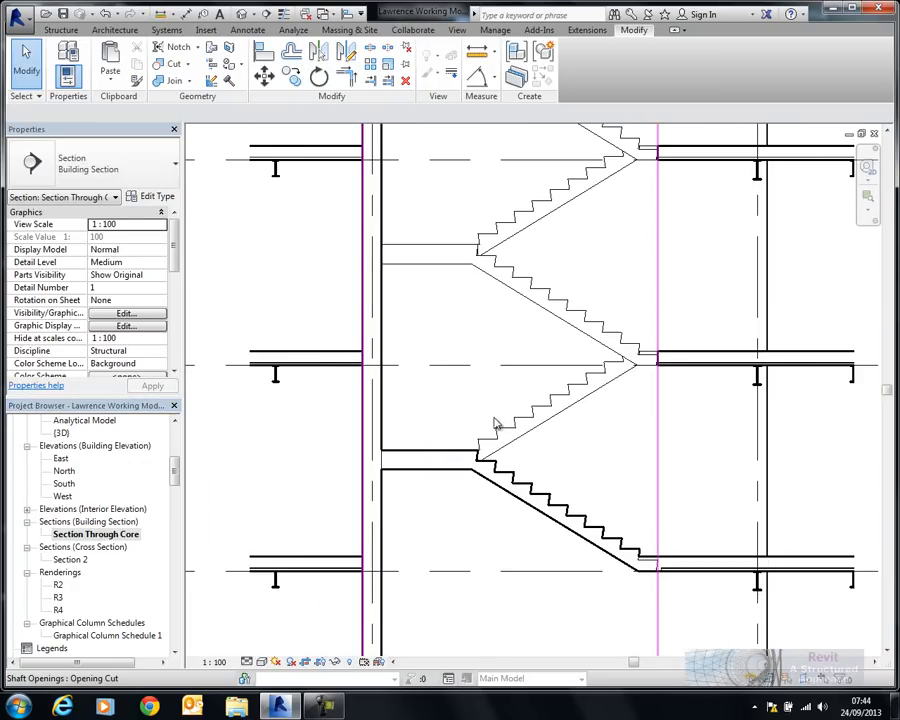
{"action": "mouse_move", "coordinate": [680, 541]}
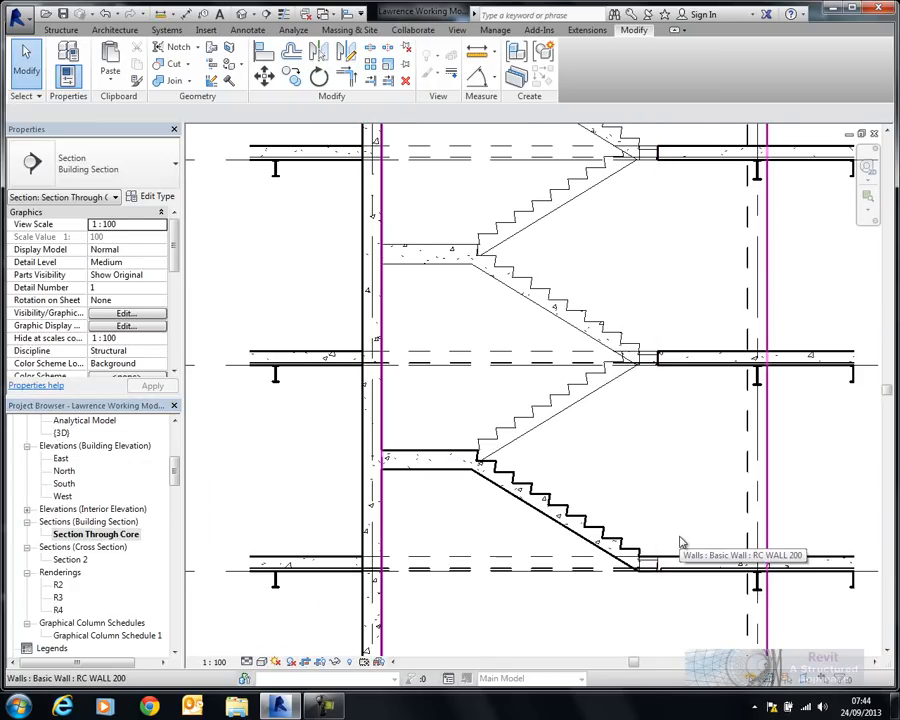